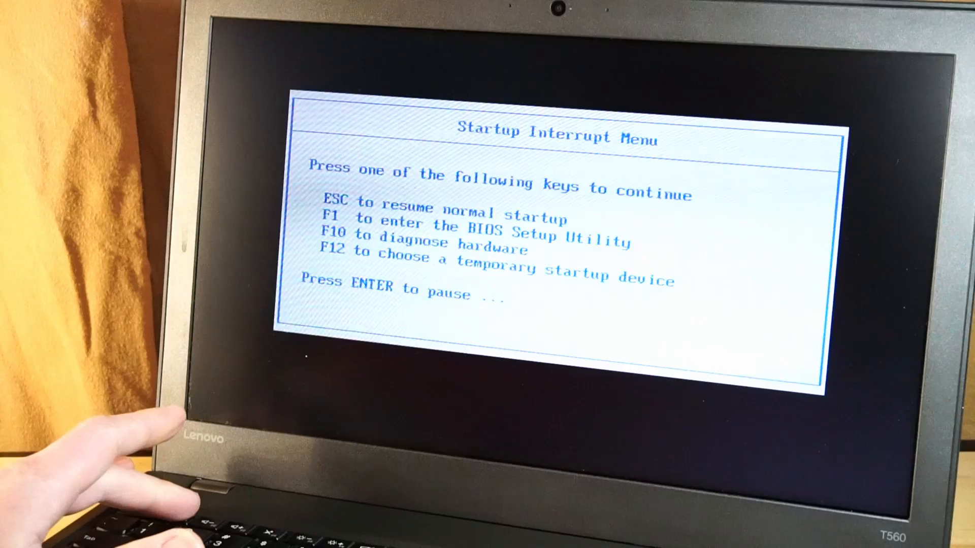
Enter BIOS Setup with F1 from the Startup Interrupt Menu and move across the tabs.
key(f1)
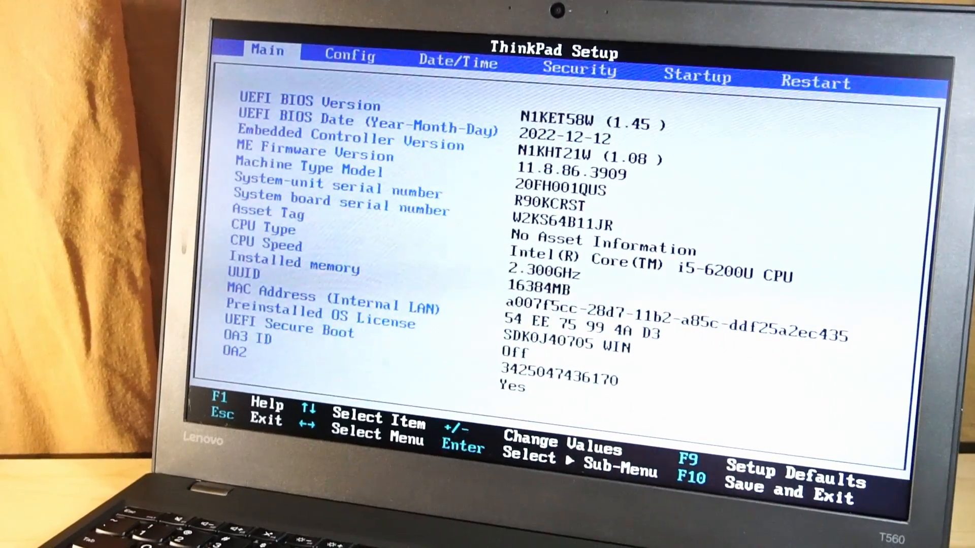
key(right)
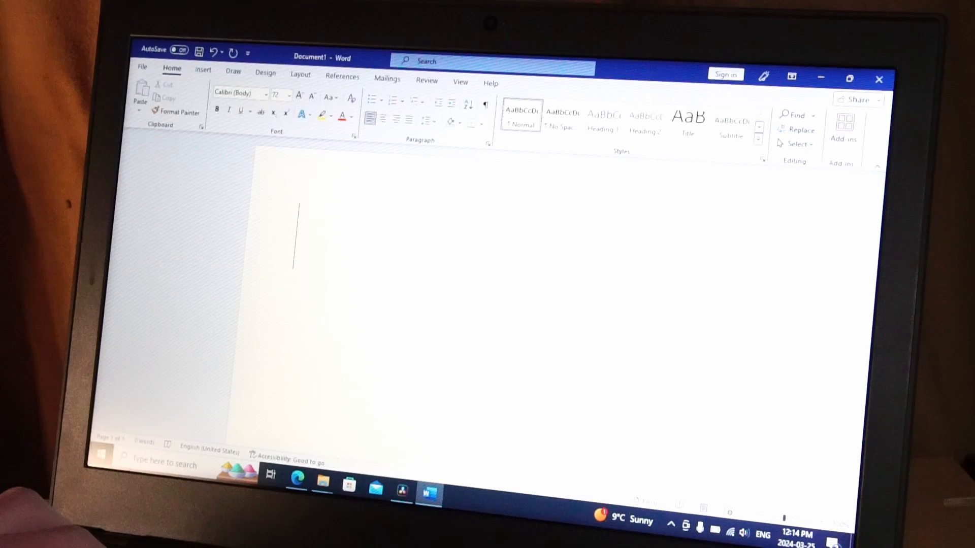
Type 'Writing work' into the blank Word document as a keyboard test.
text(wrti)
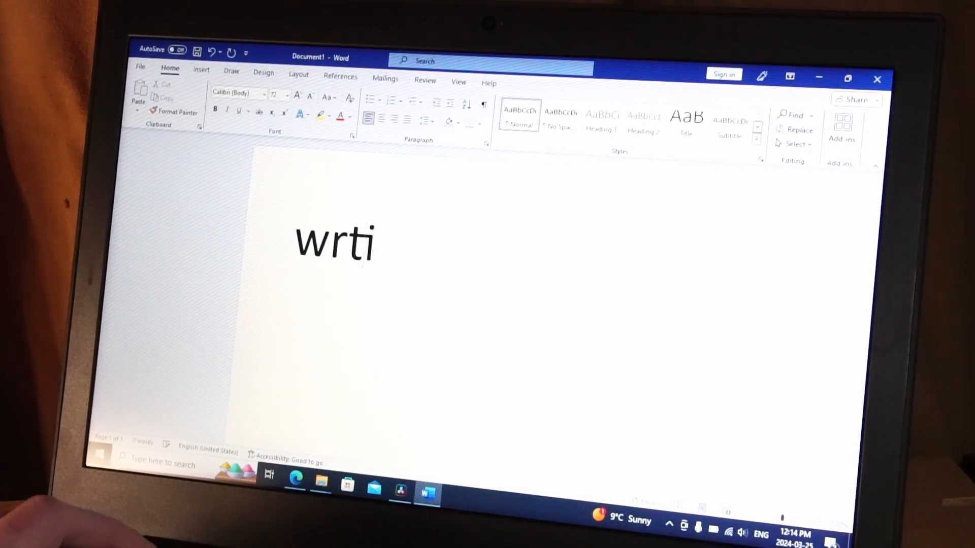
text(Writing work)
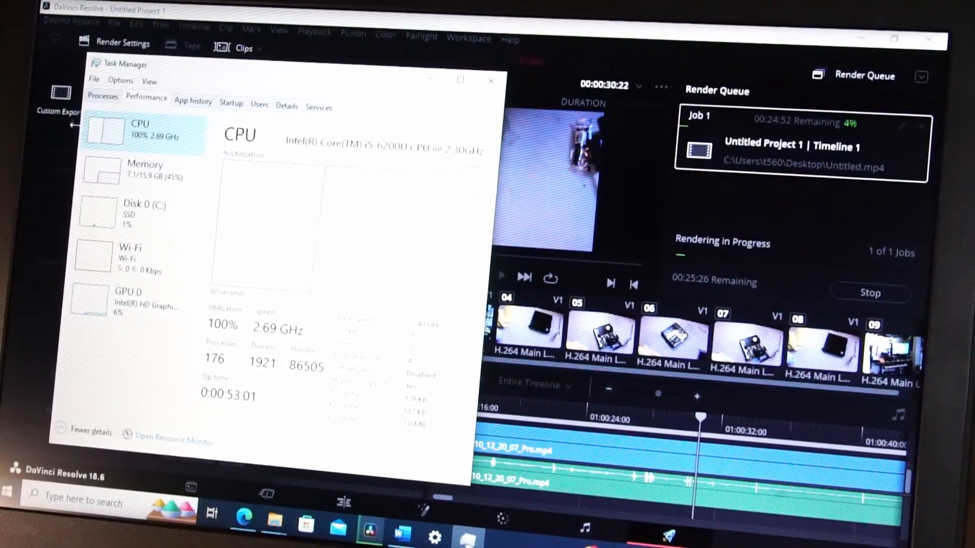
click(146, 171)
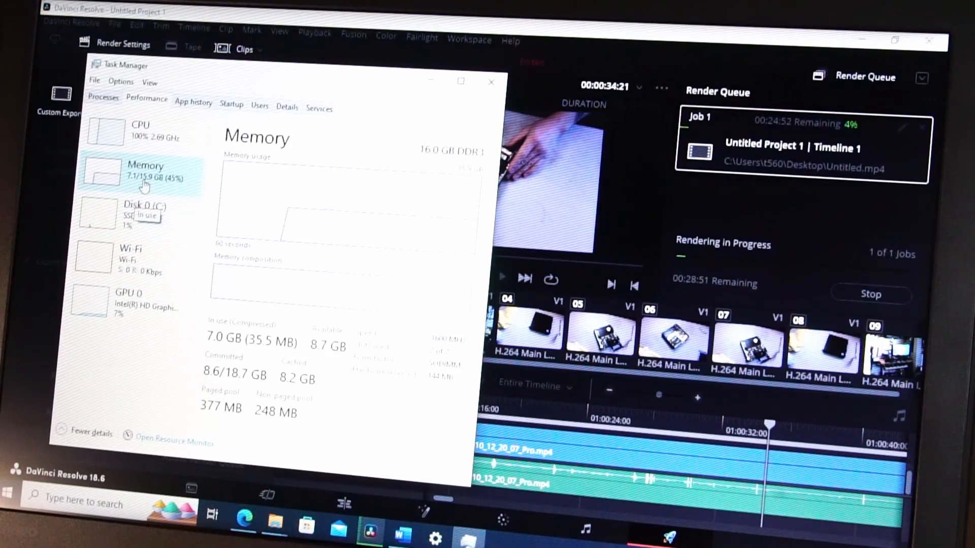
click(140, 130)
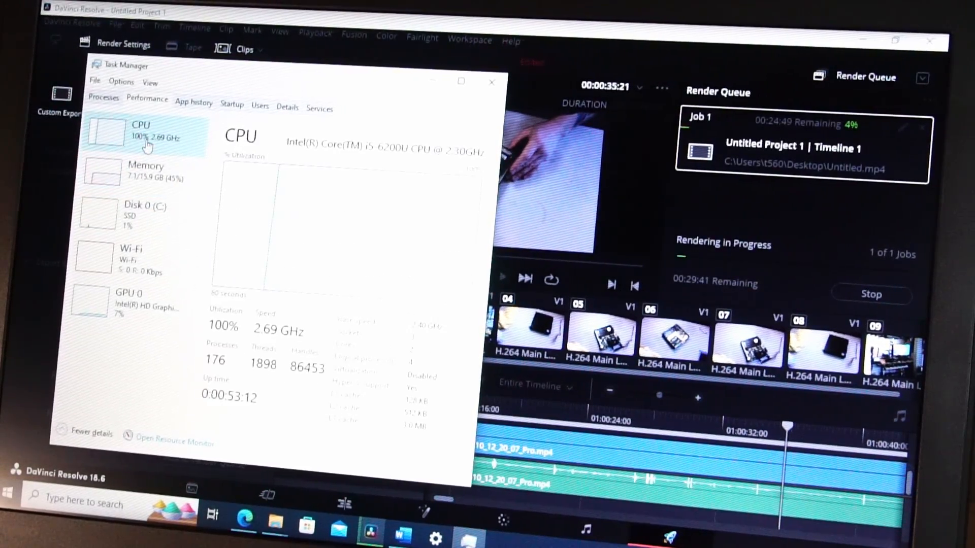